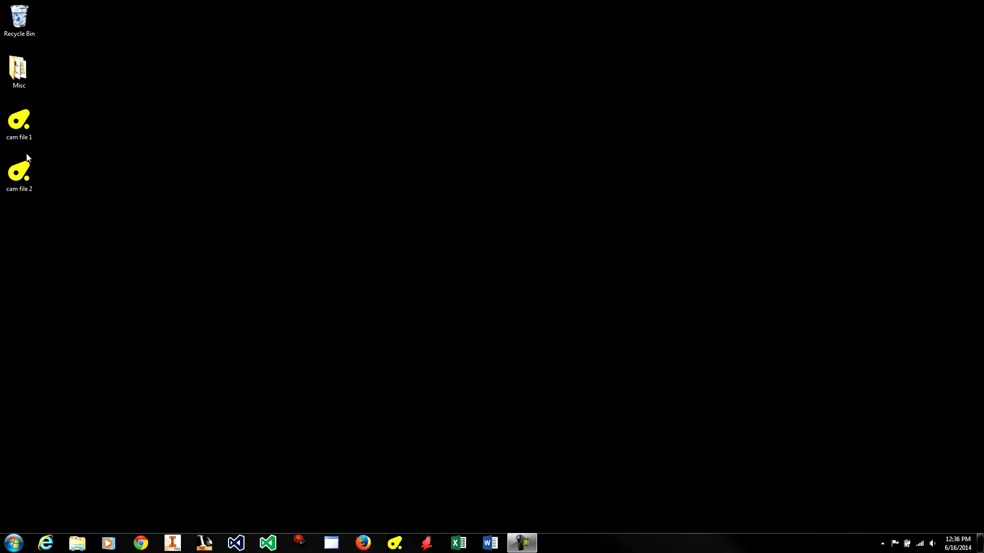
Open cam file 1 and produce its G-code, saving it as the NC file 'cam file 1 actual'
click(18, 122)
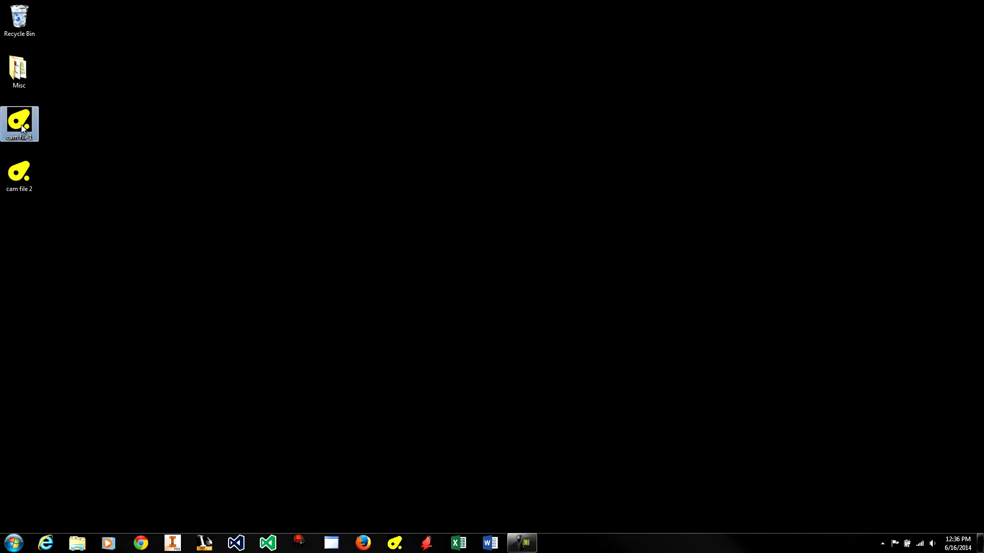
double_click(19, 123)
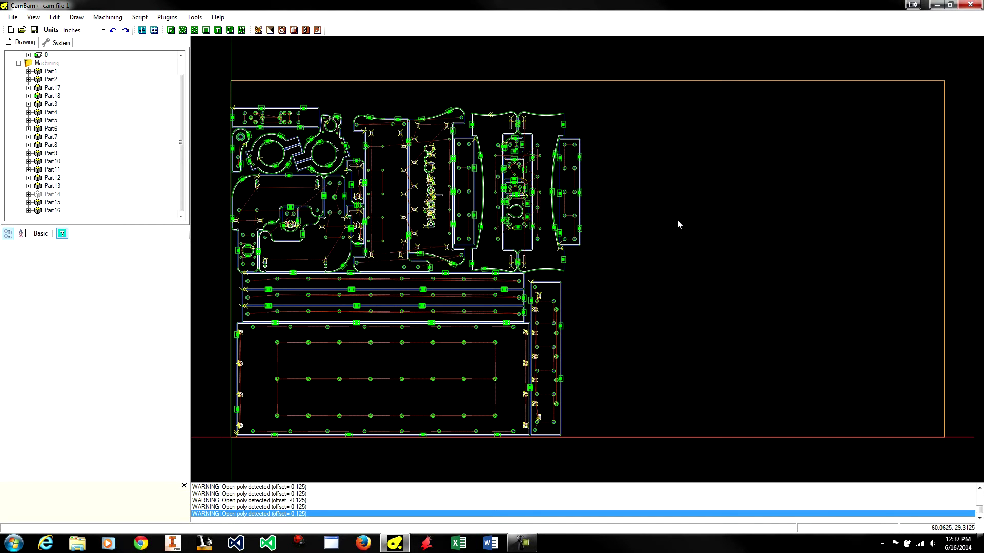
mouse_move(351, 228)
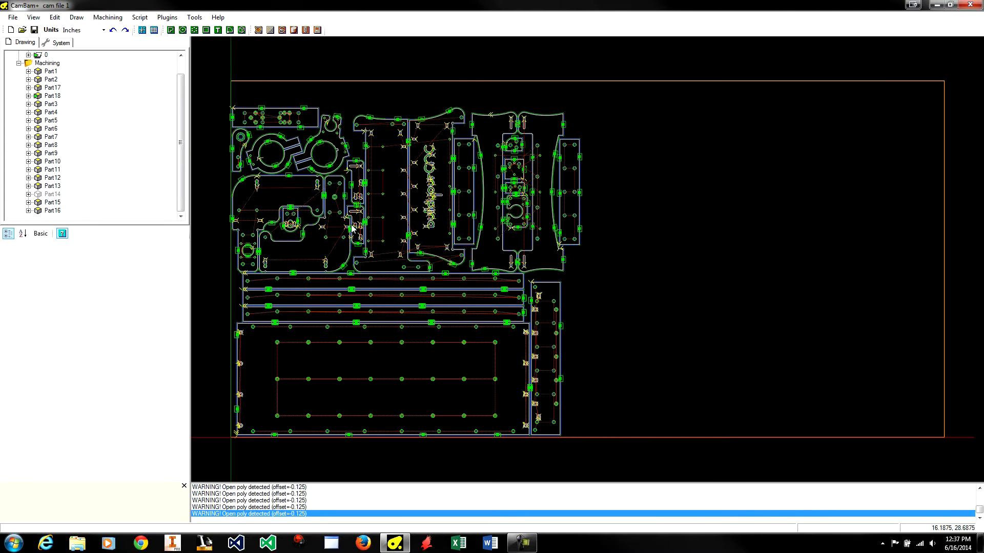
mouse_move(583, 256)
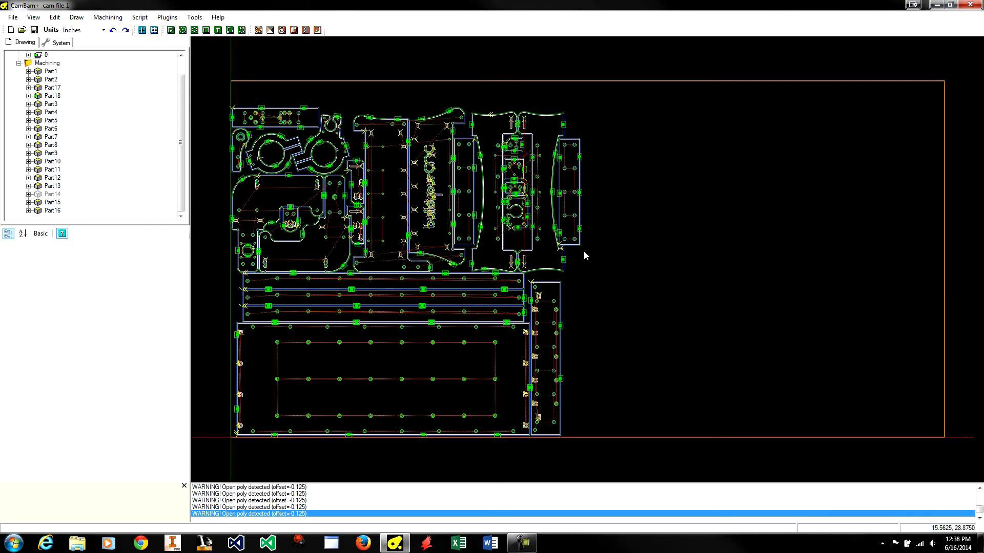
mouse_move(471, 6)
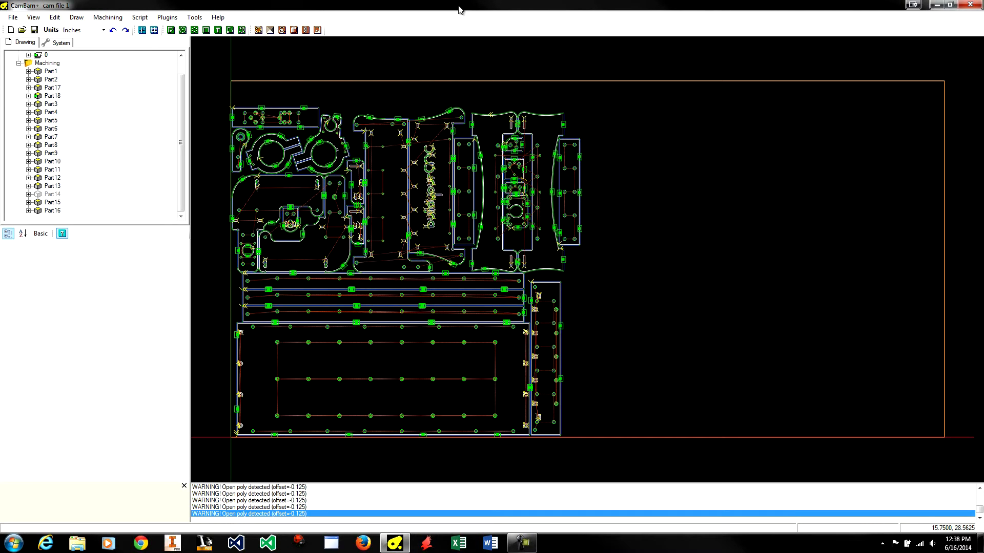
mouse_move(337, 69)
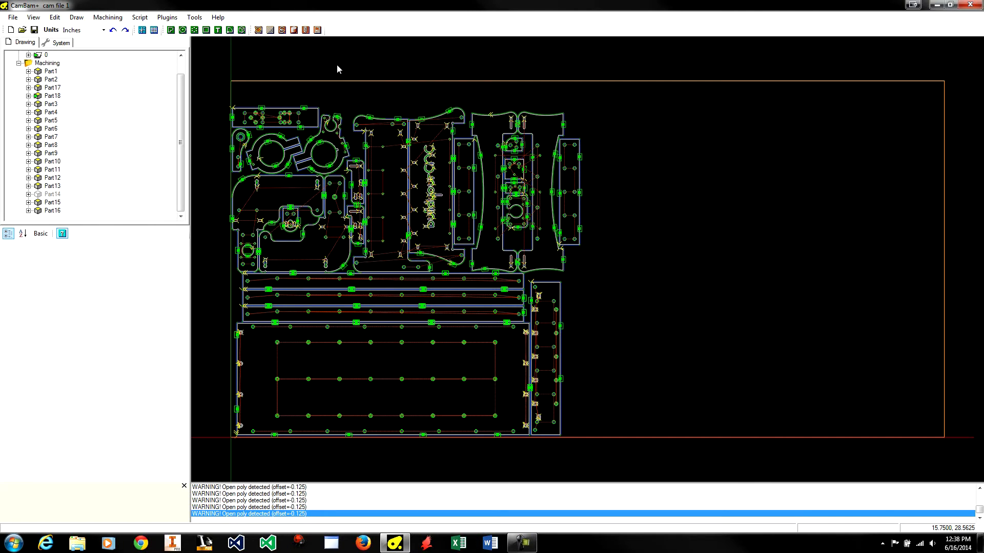
mouse_move(375, 130)
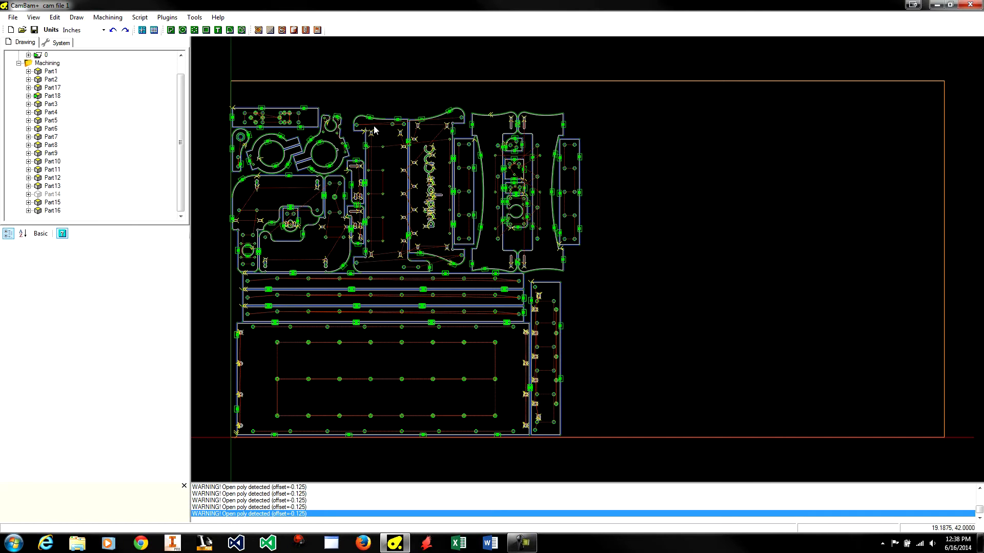
mouse_move(294, 270)
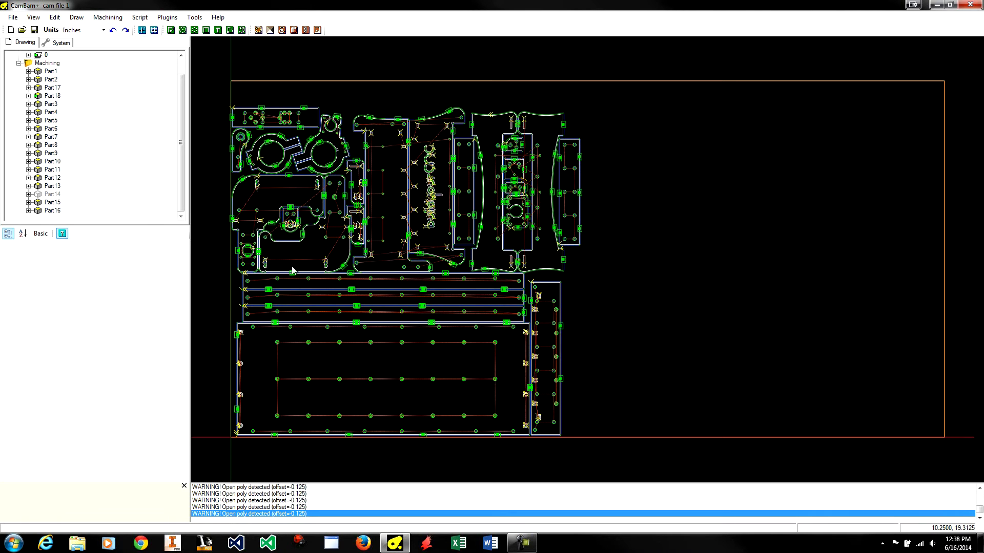
click(108, 18)
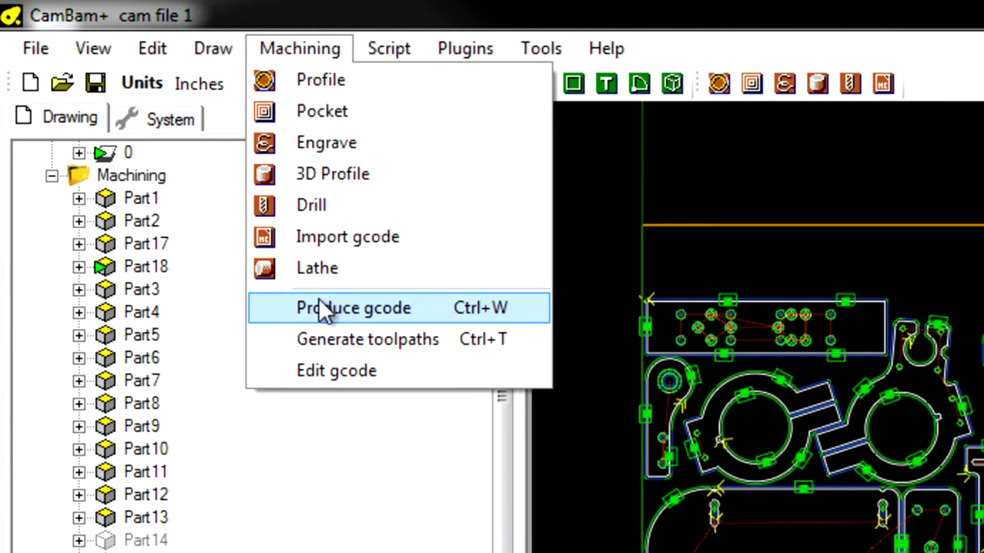
click(354, 308)
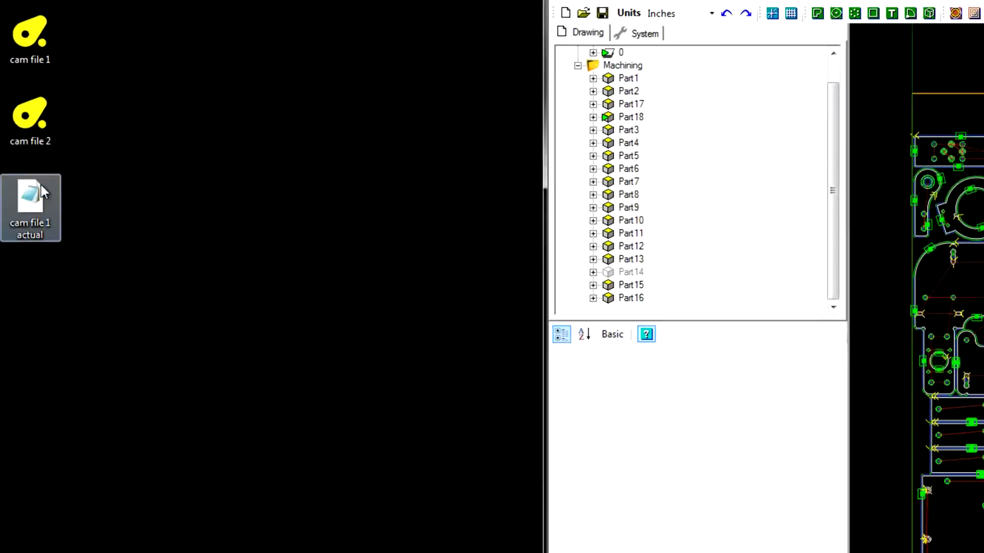
double_click(30, 207)
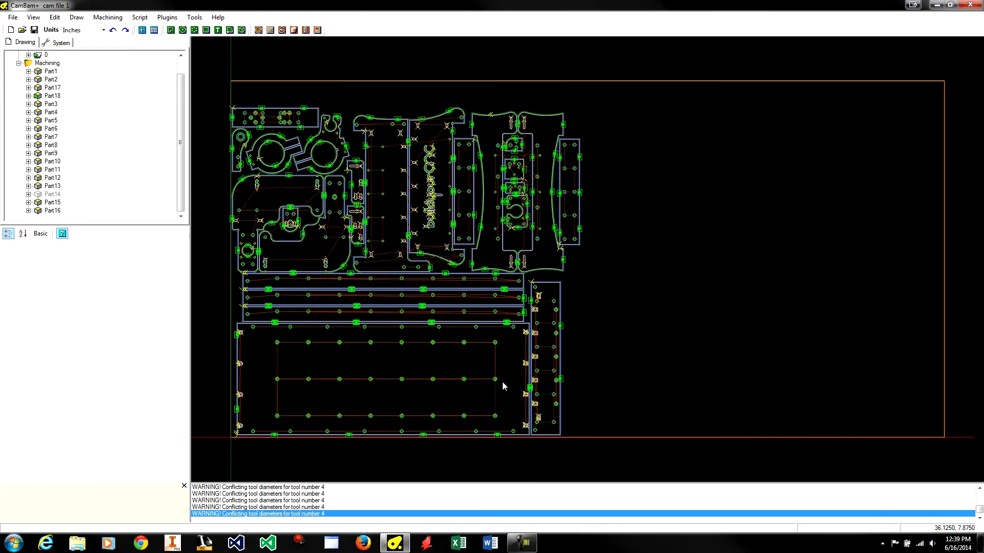
mouse_move(552, 336)
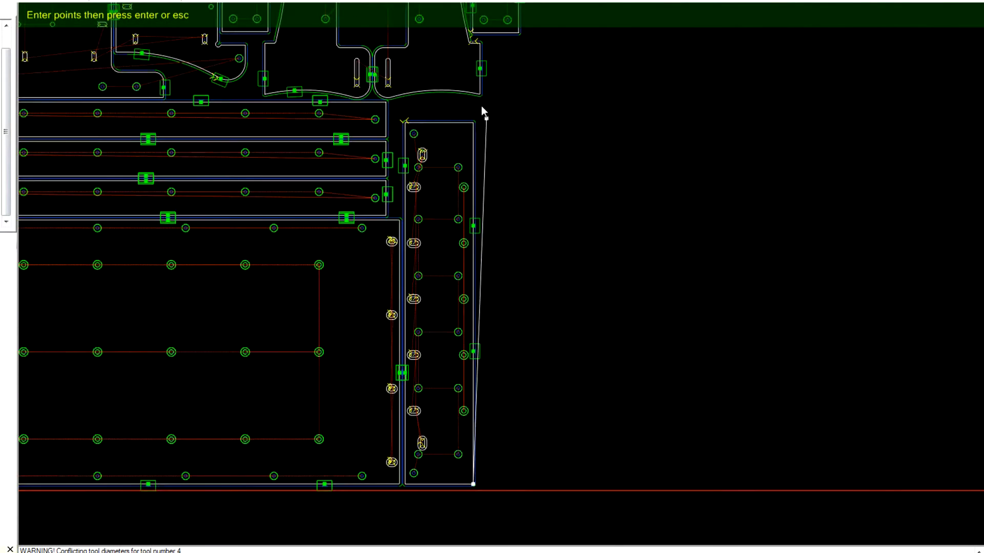
Zoom in on the right edge of the layout where the new polyline is drawn
scroll(up, 3)
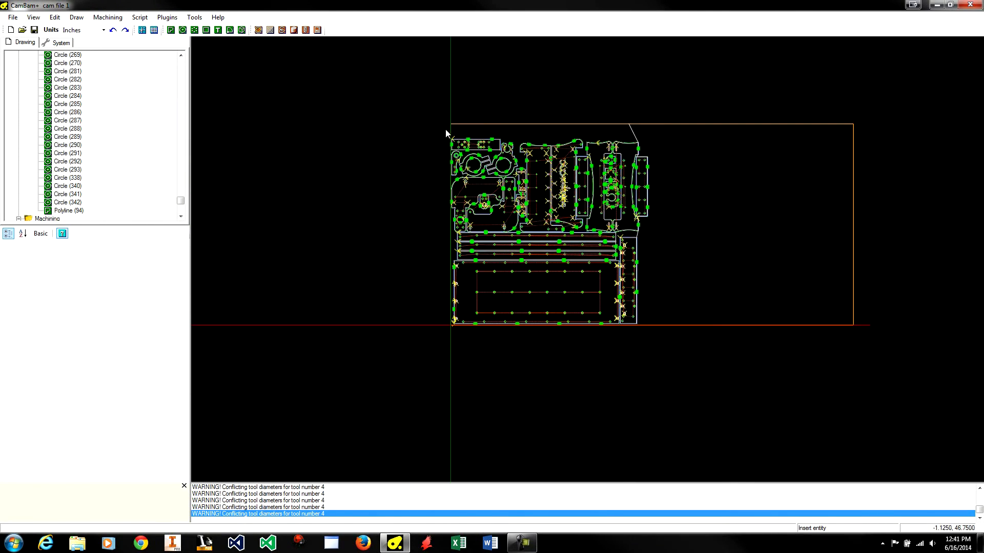
Select every entity in the drawing and rotate the layout 180 degrees via Edit > Transform
key(ctrl+a)
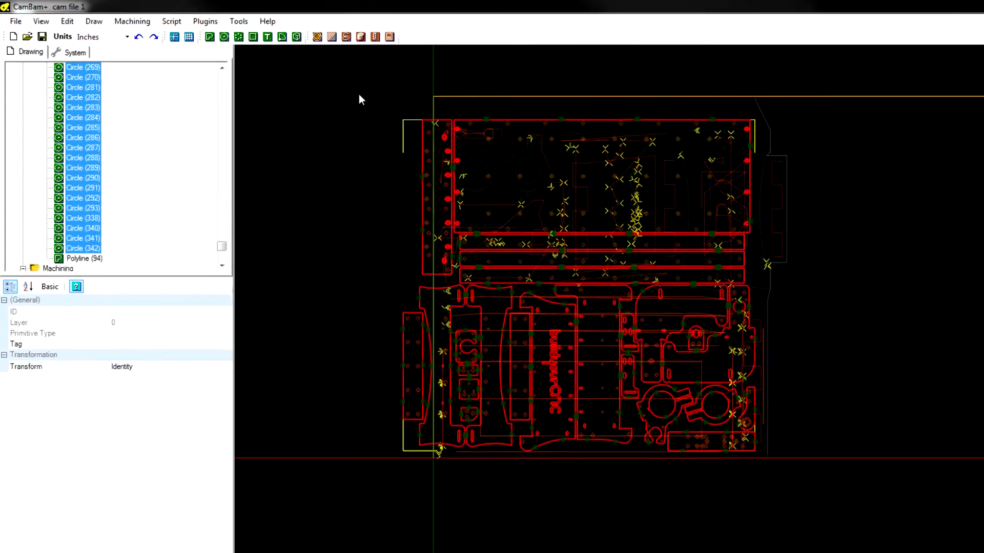
click(66, 21)
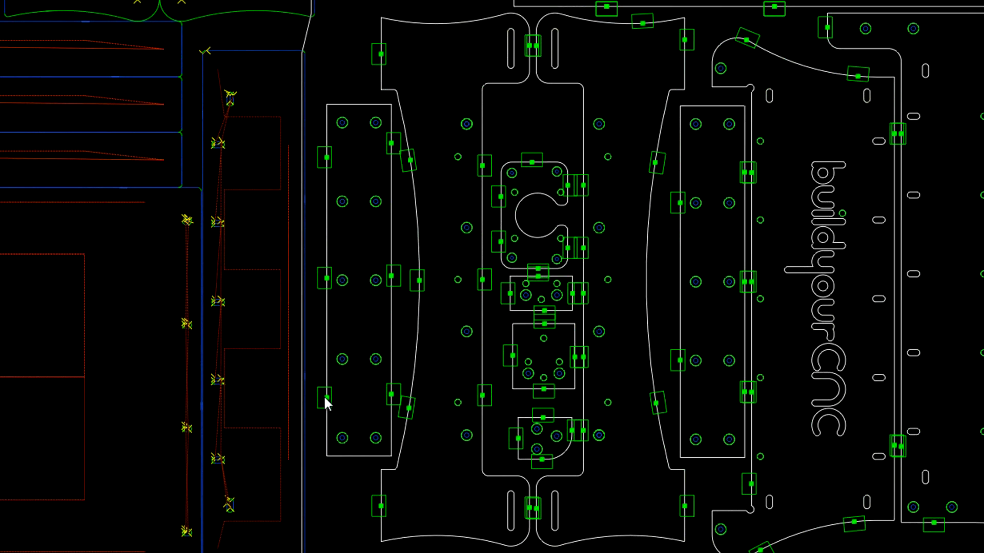
mouse_move(323, 155)
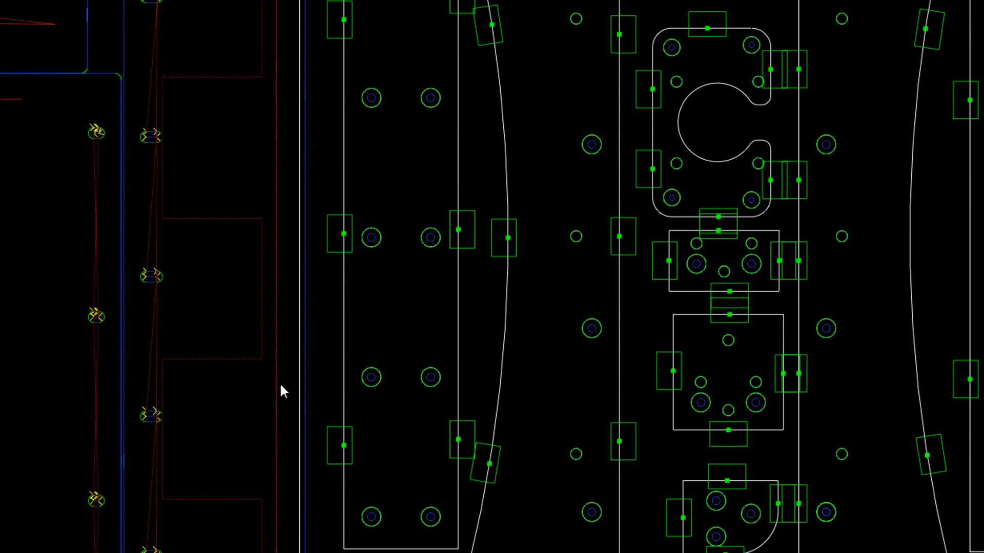
mouse_move(314, 78)
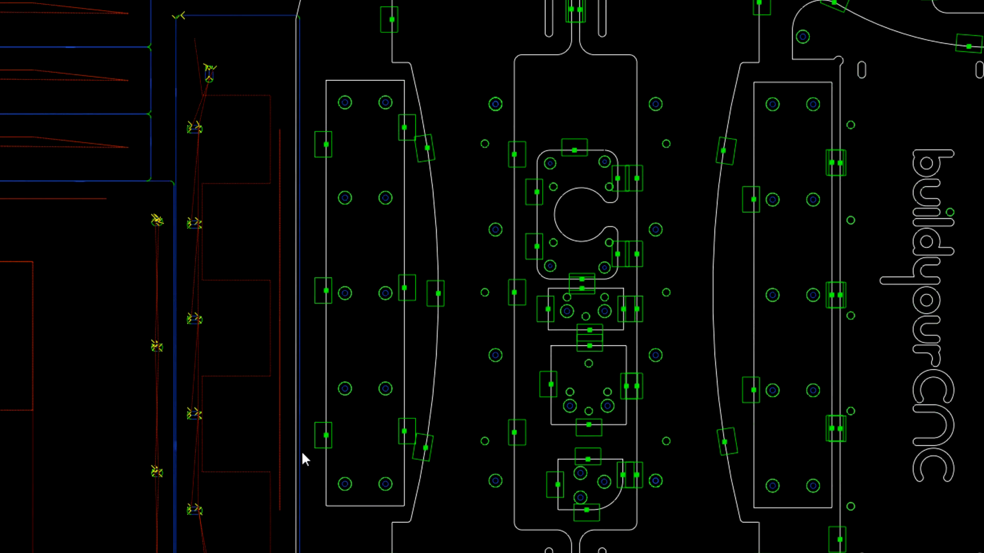
mouse_move(307, 367)
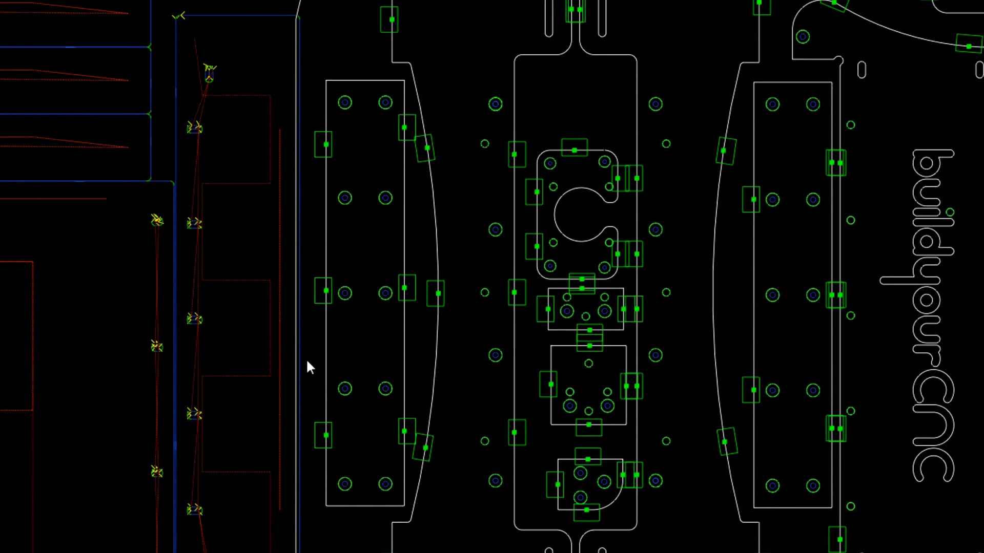
mouse_move(339, 331)
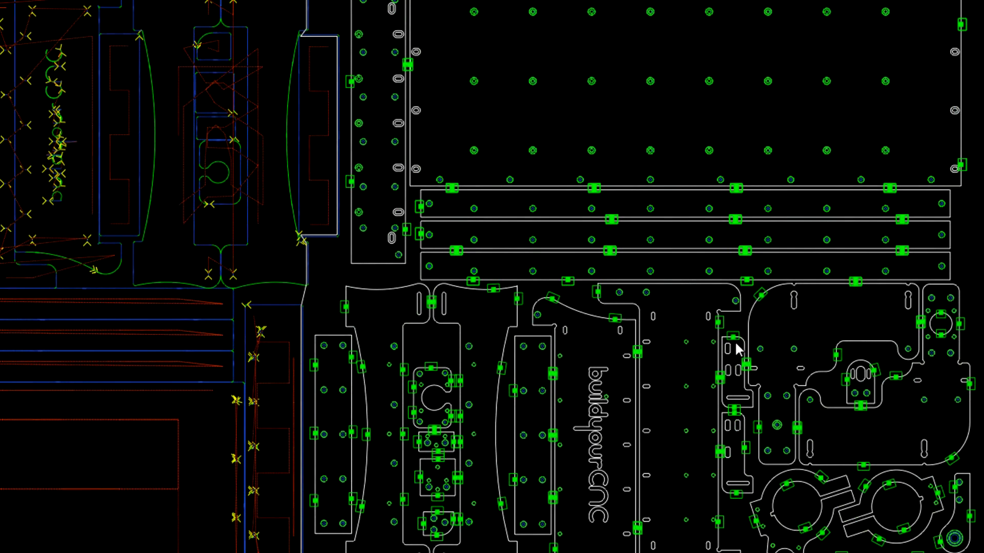
mouse_move(264, 141)
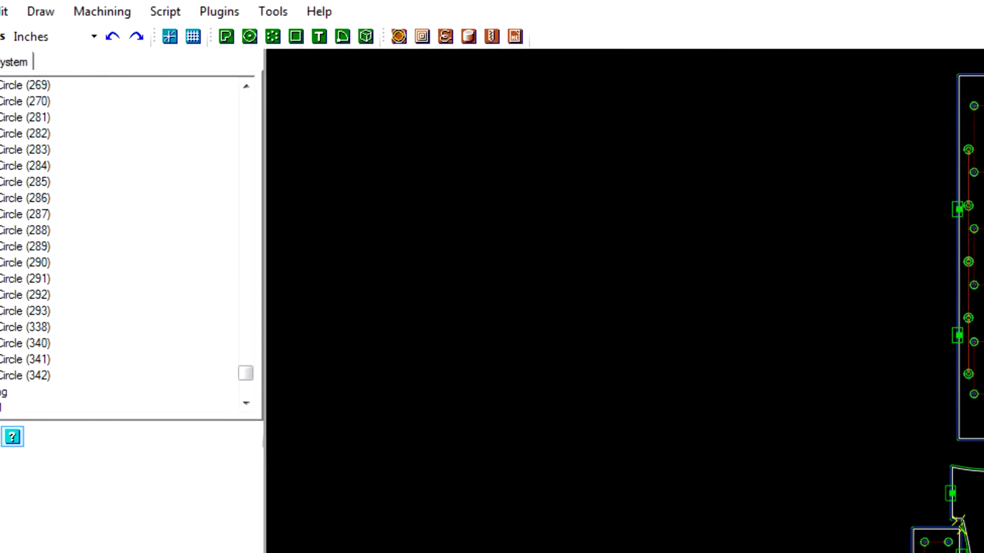
Open cam file 2 from recent files and produce its G-code as 'cam file 2 actual'
click(26, 35)
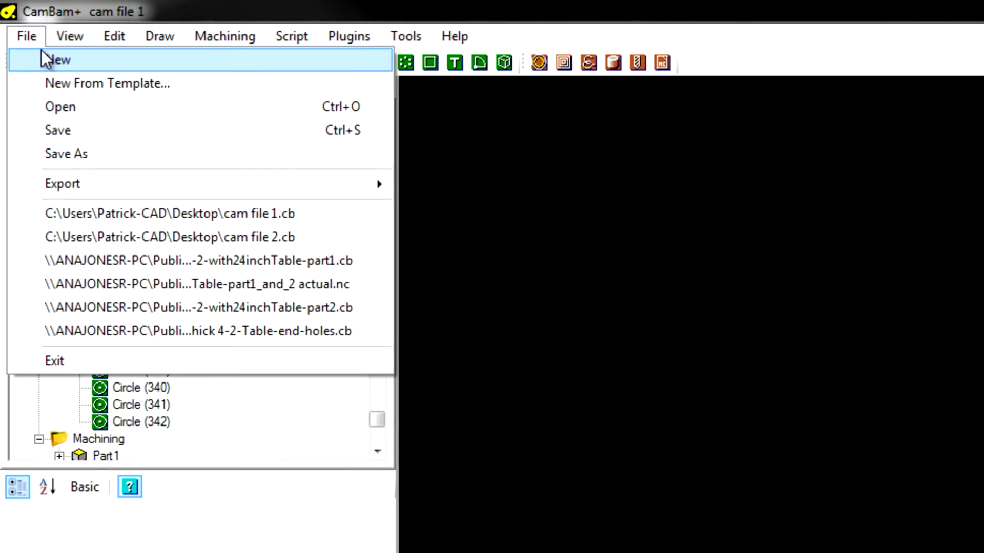
click(66, 154)
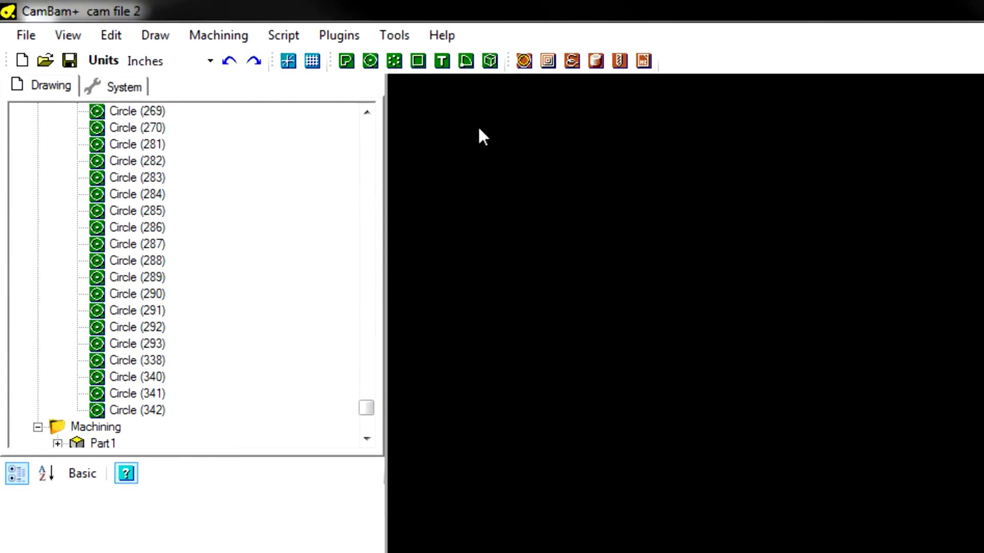
click(218, 35)
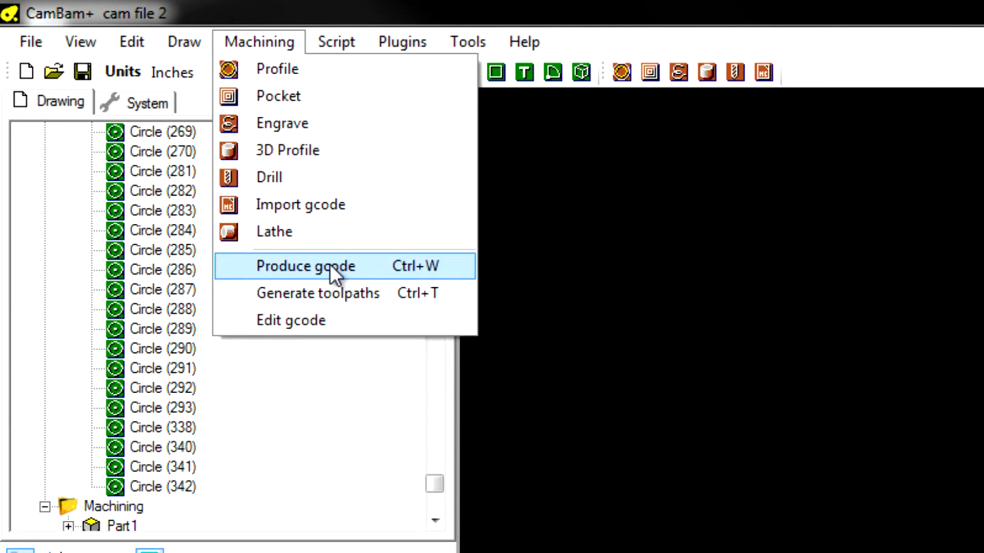
click(305, 265)
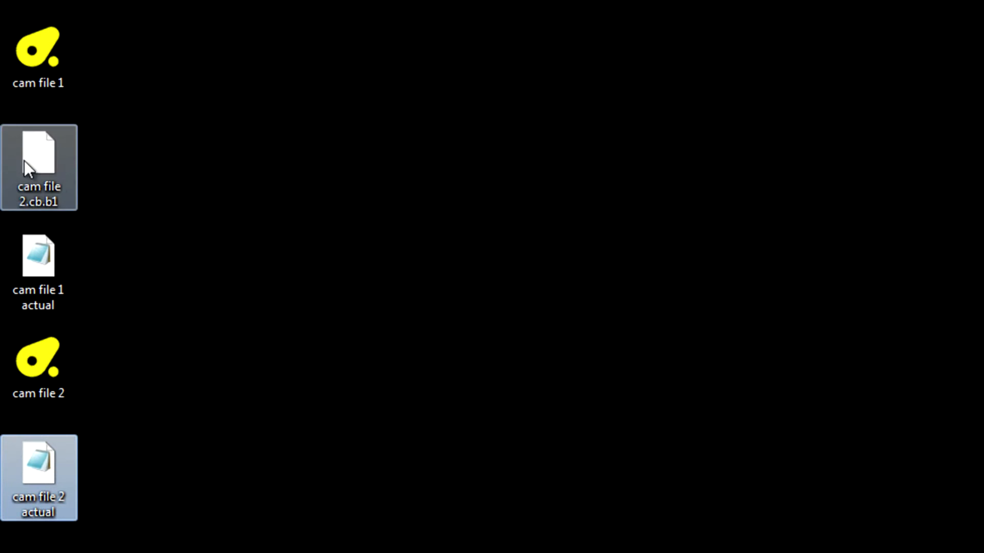
mouse_move(95, 201)
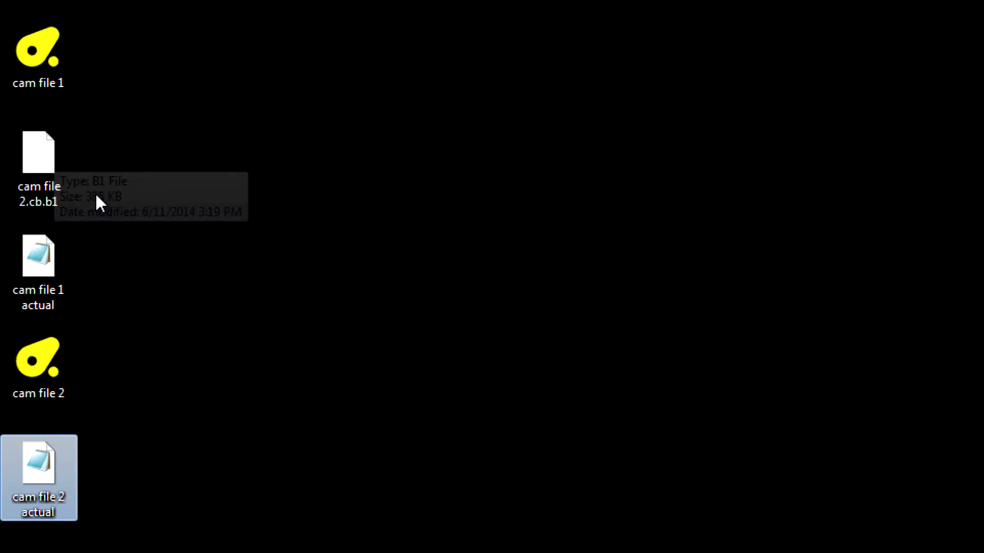
mouse_move(111, 290)
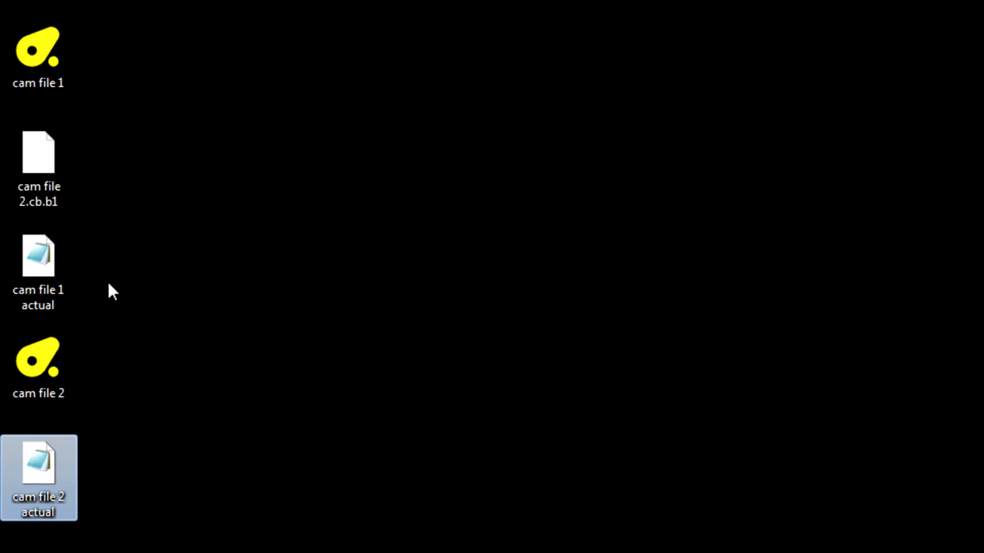
mouse_move(40, 345)
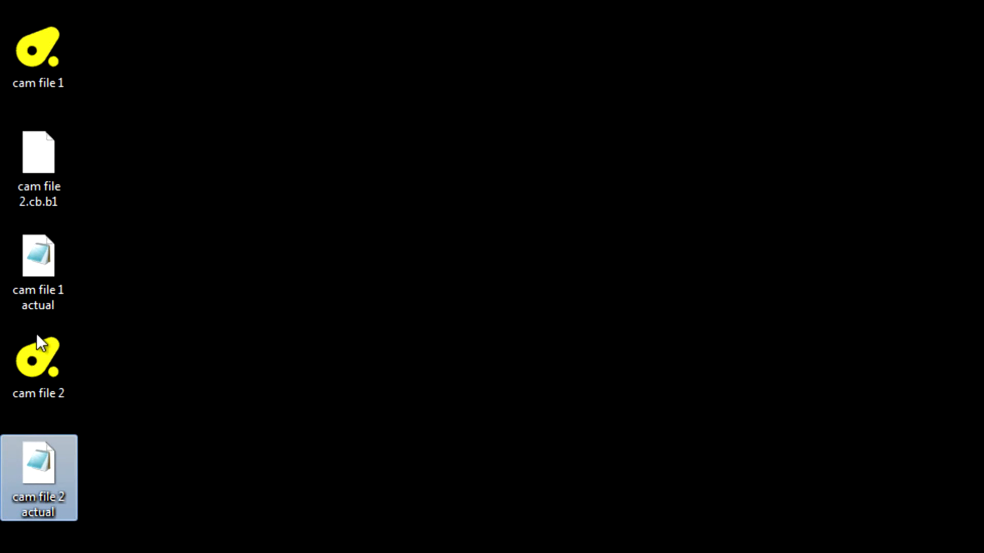
Open the NC file 'cam file 1 actual' from the desktop to view its G-code in Notepad
click(39, 271)
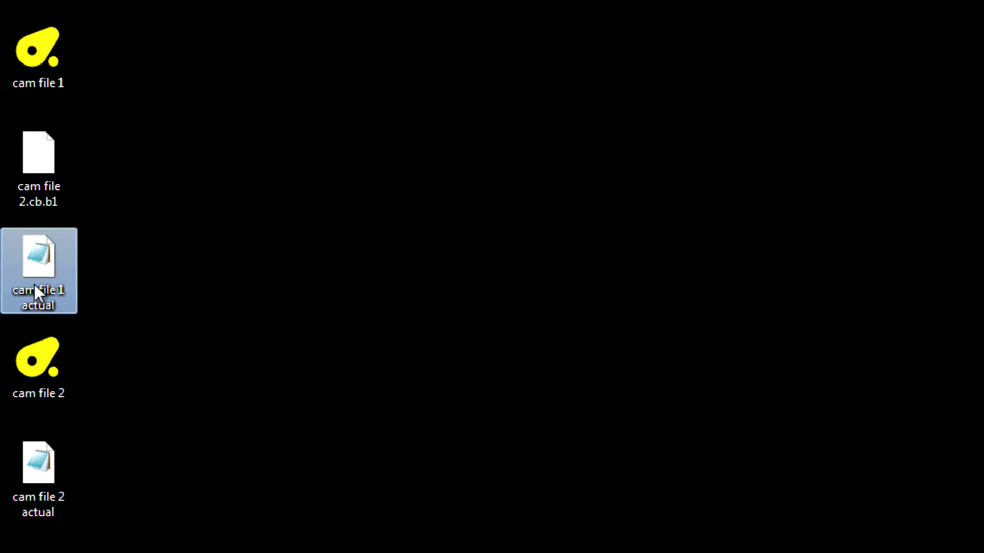
mouse_move(35, 270)
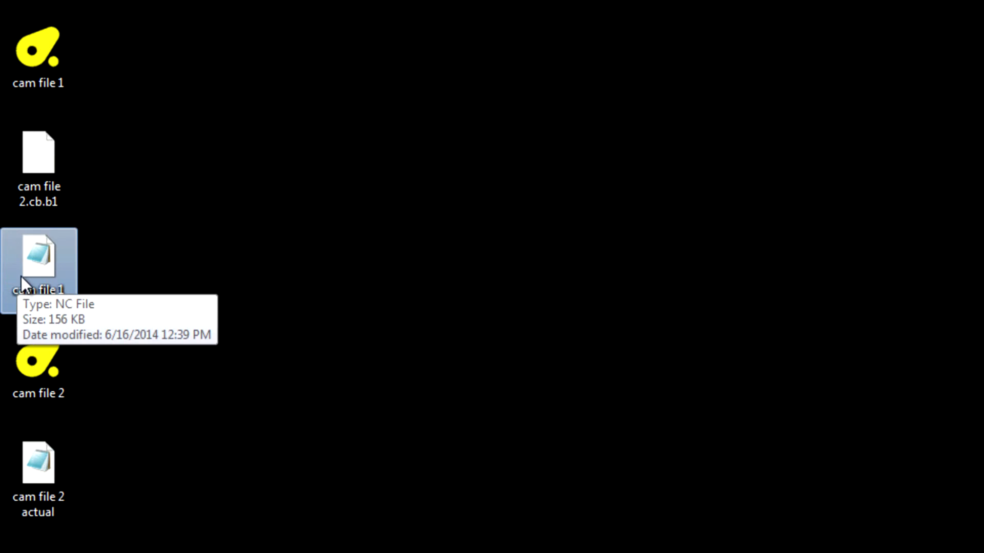
mouse_move(43, 279)
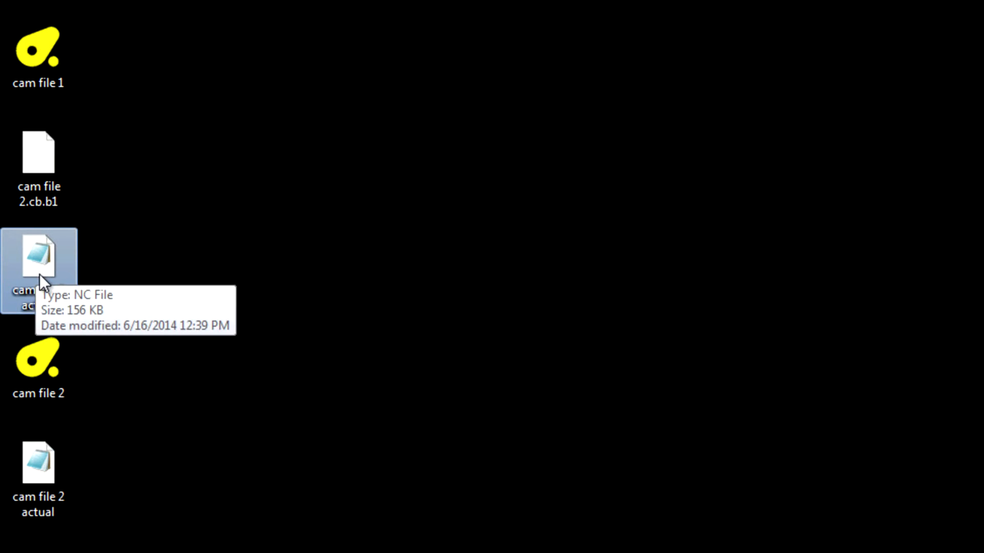
double_click(39, 263)
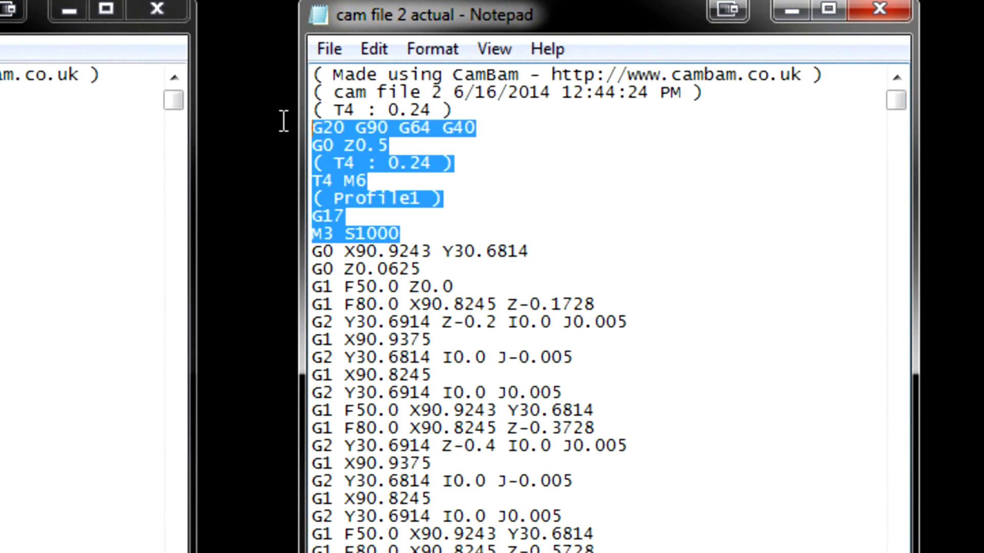
Clear the highlighted header lines in cam file 2 actual so its G-code shows plainly
click(370, 110)
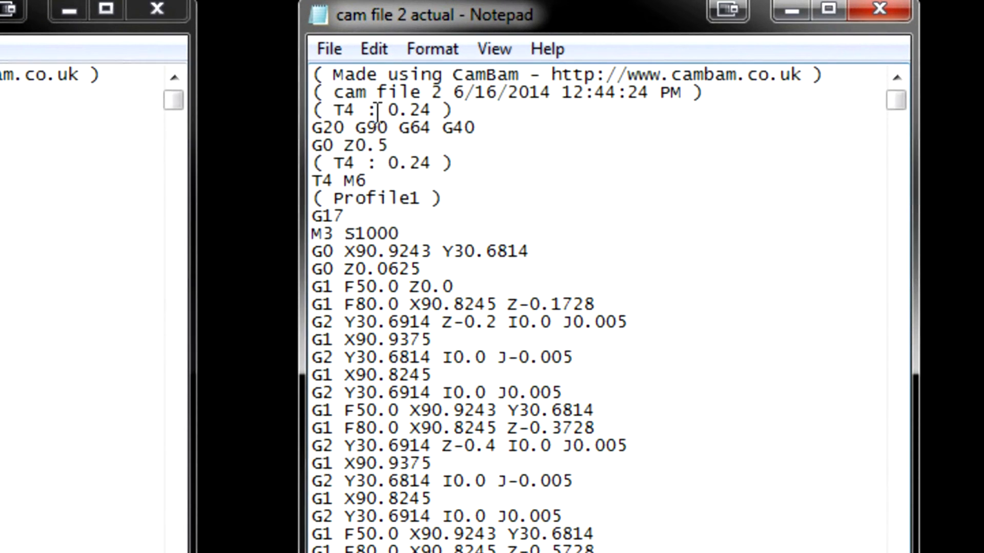
mouse_move(411, 219)
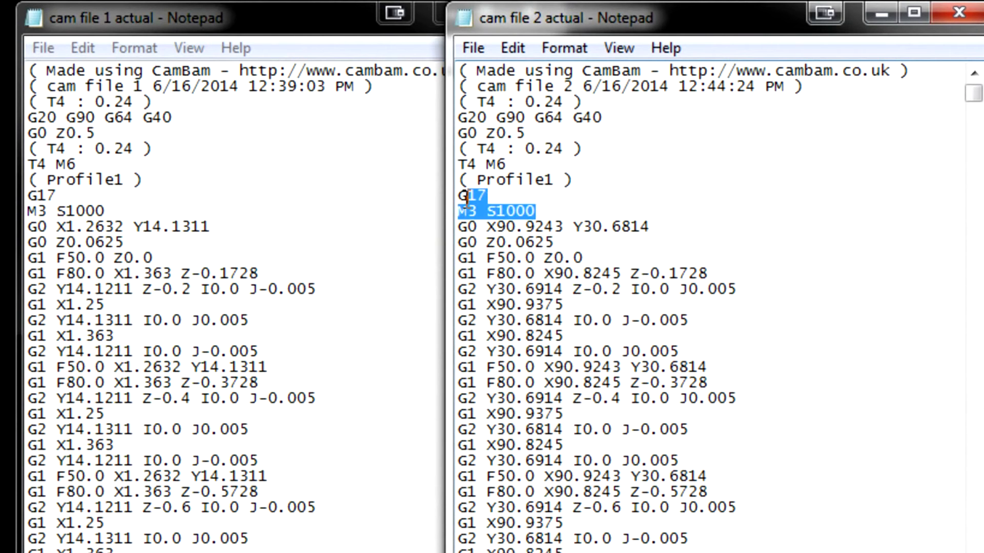
Start marking cam file 2's machining lines from the M3 S1000 spindle-start line onward
click(538, 211)
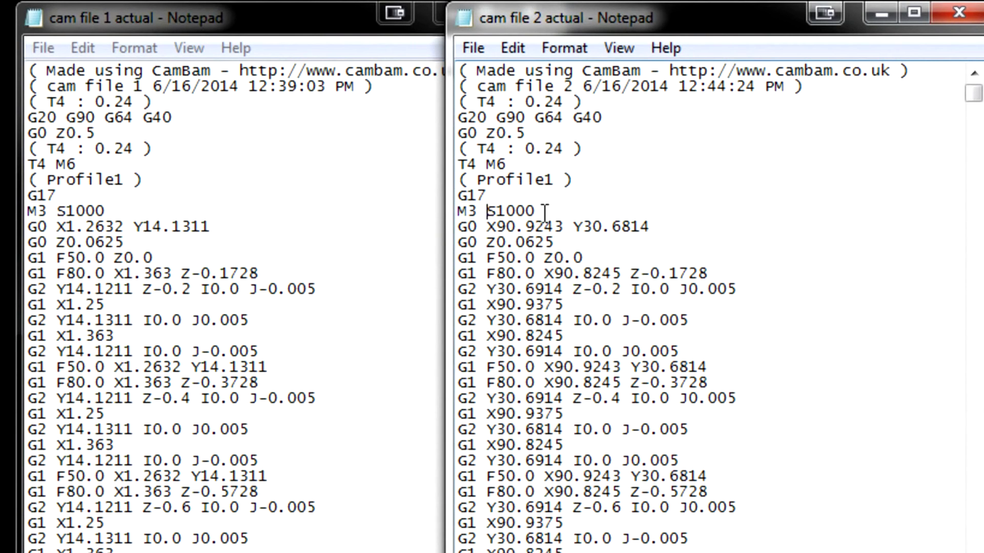
double_click(510, 211)
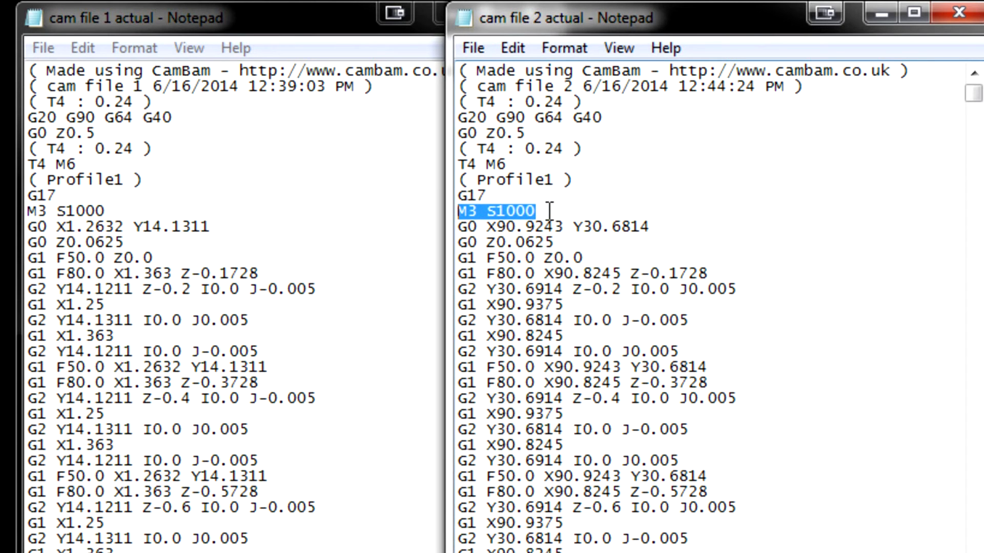
mouse_move(458, 225)
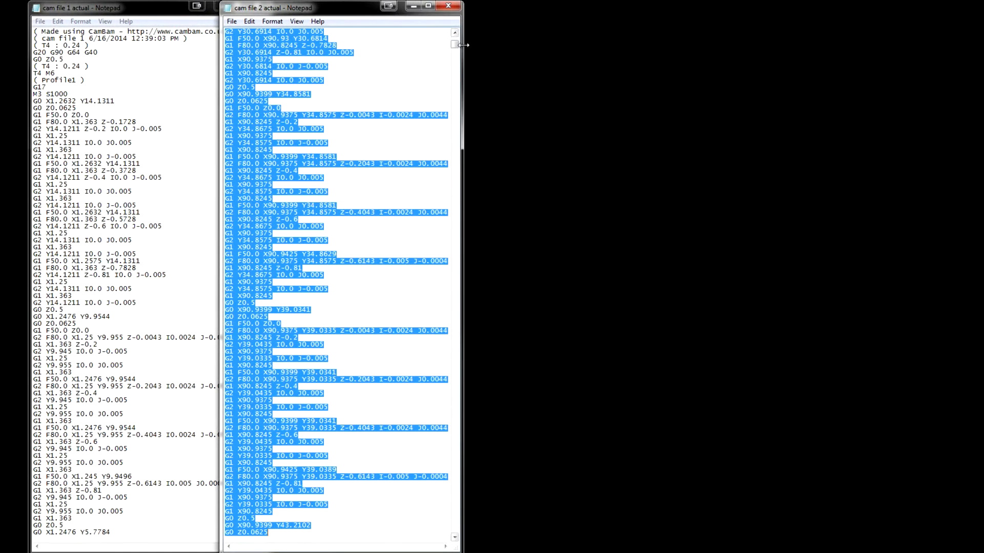
Scroll to the end of cam file 1, which stops at its final G0 Z0.5 line
scroll(down, 3)
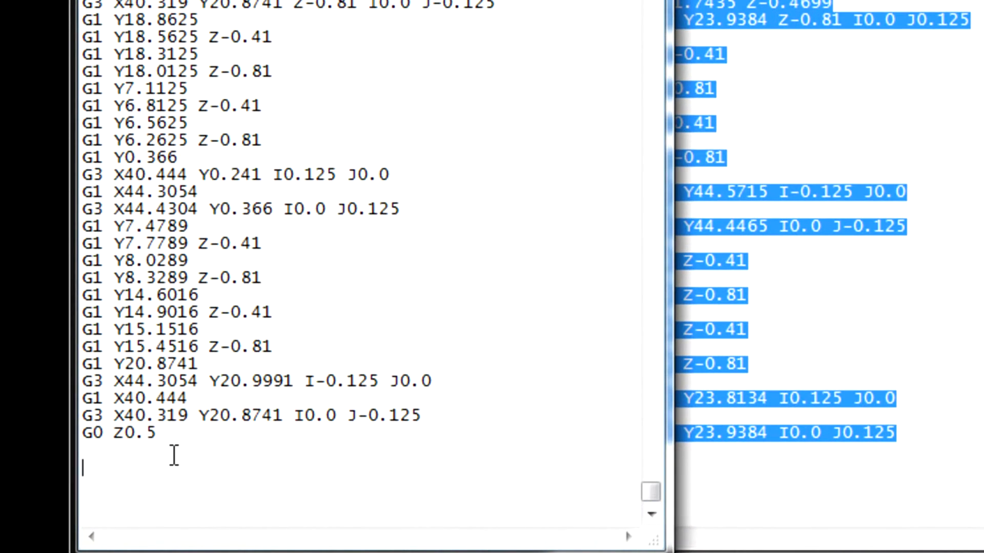
Paste cam file 2's toolpath lines at the end of cam file 1, now finishing with M5 and M30
right_click(175, 458)
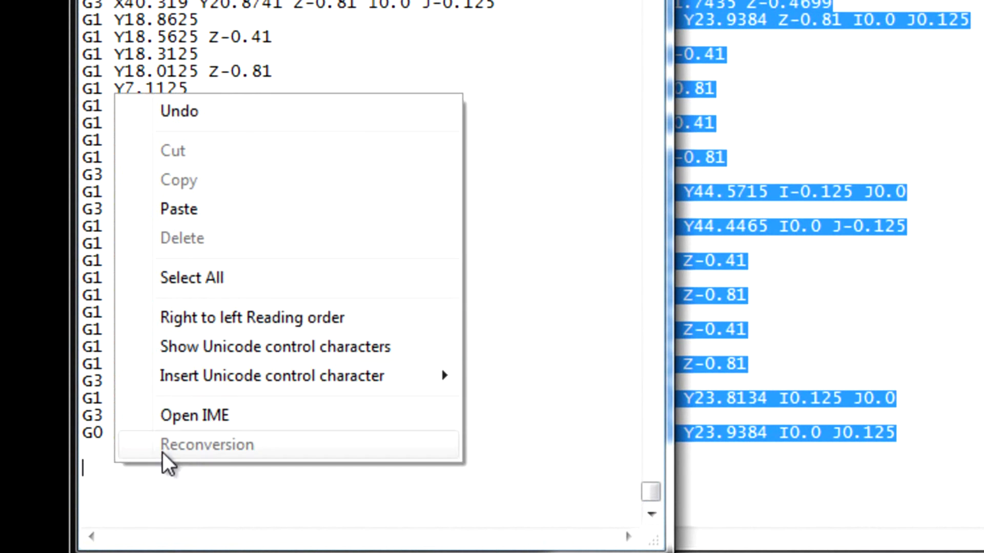
click(178, 209)
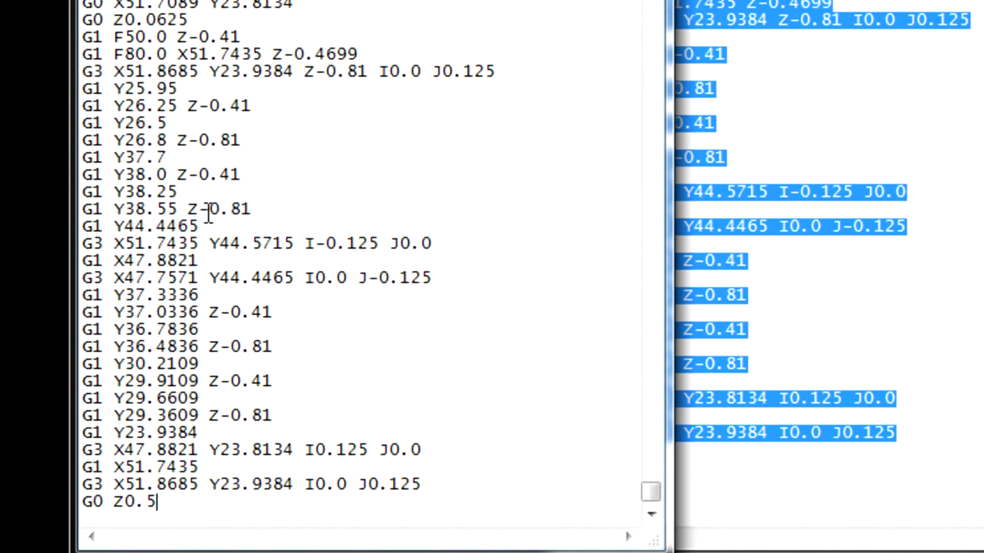
scroll(down, 3)
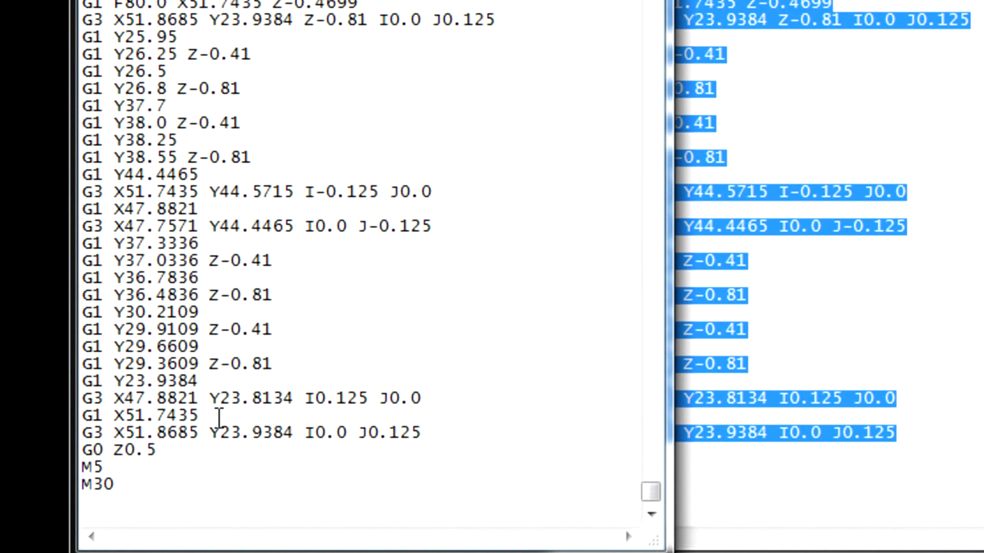
click(152, 449)
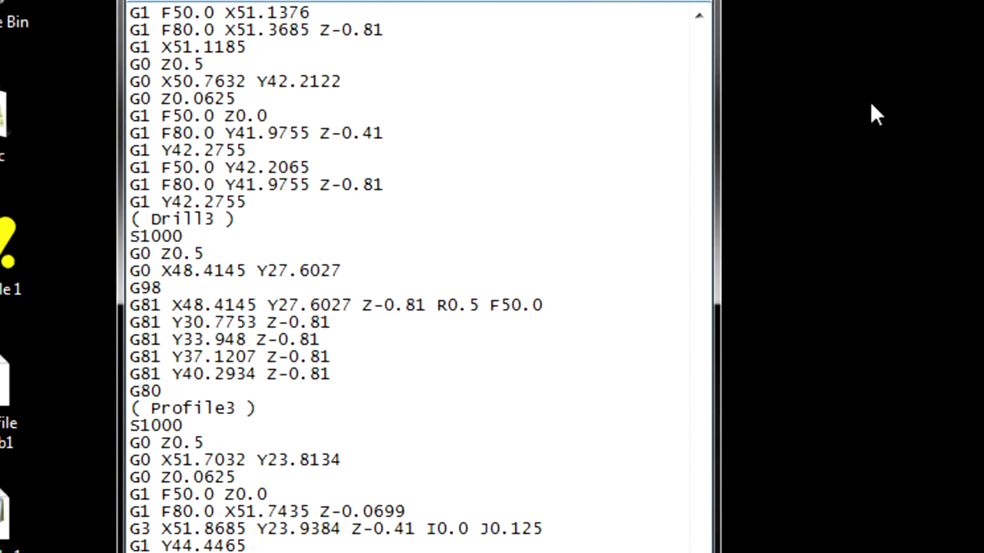
Save the combined program as 'cam file 1 and 2.nc' with Save as type set to All Files
click(150, 52)
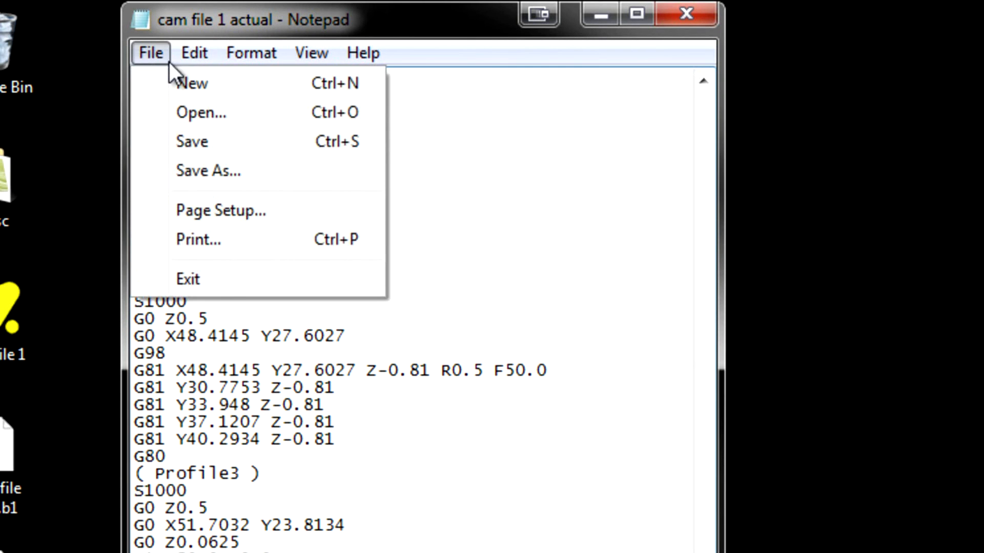
click(208, 170)
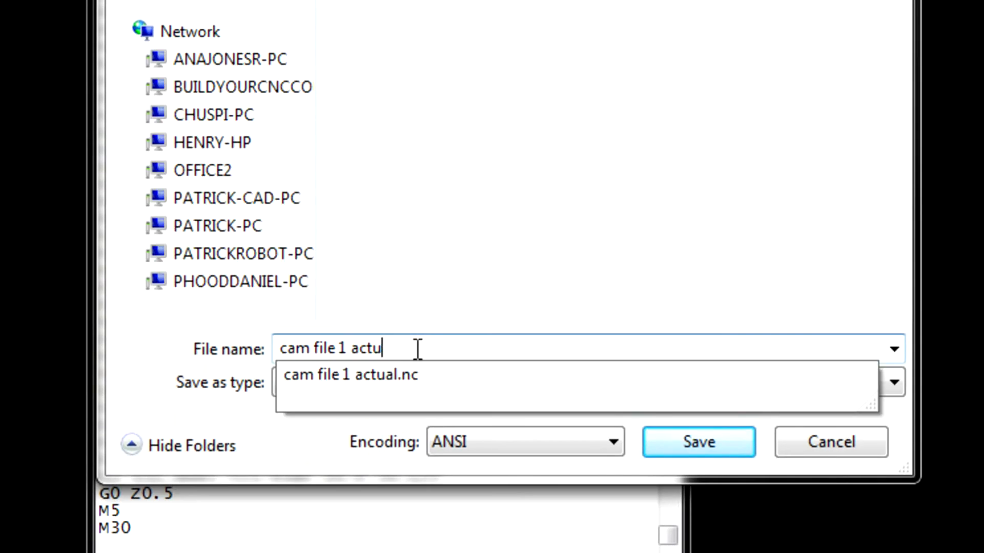
click(891, 382)
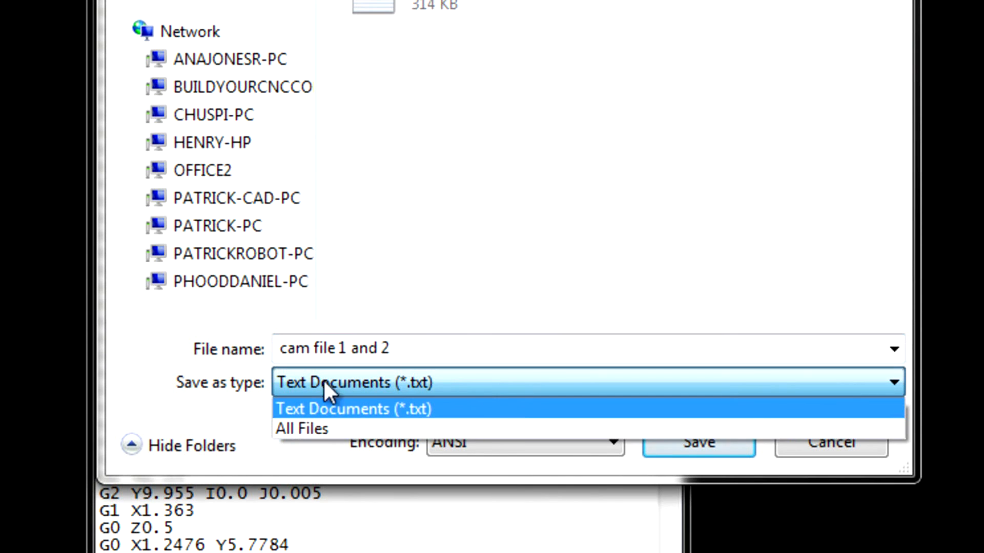
click(301, 428)
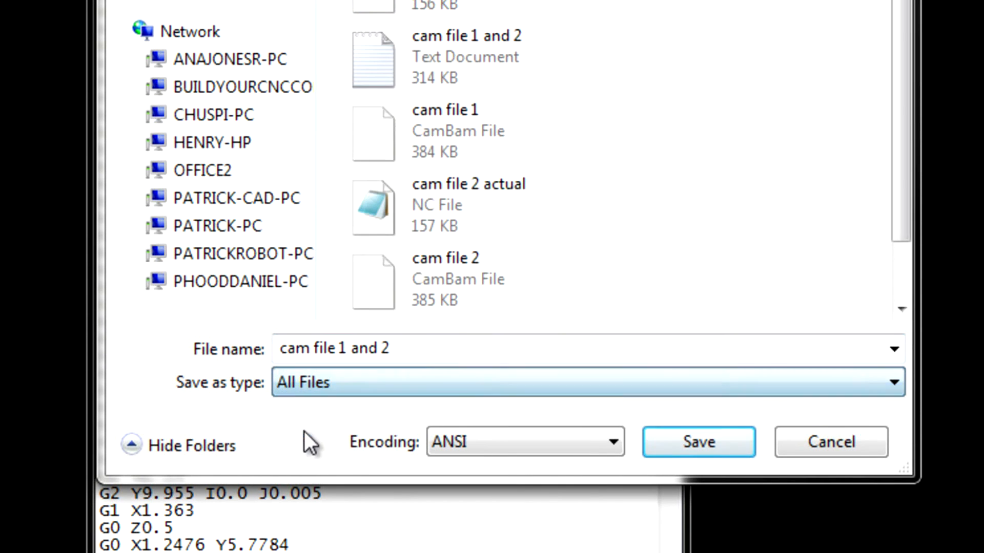
text(.n)
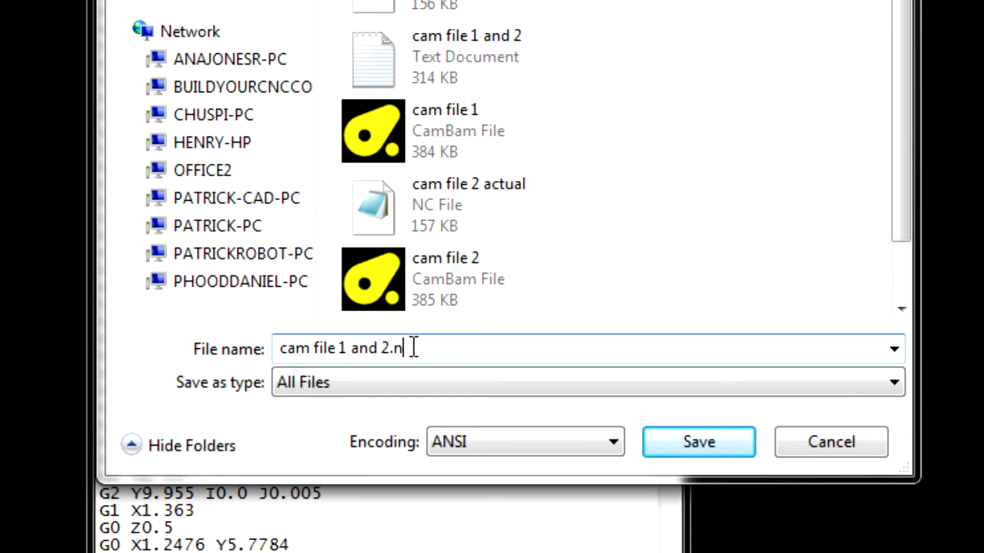
text(c)
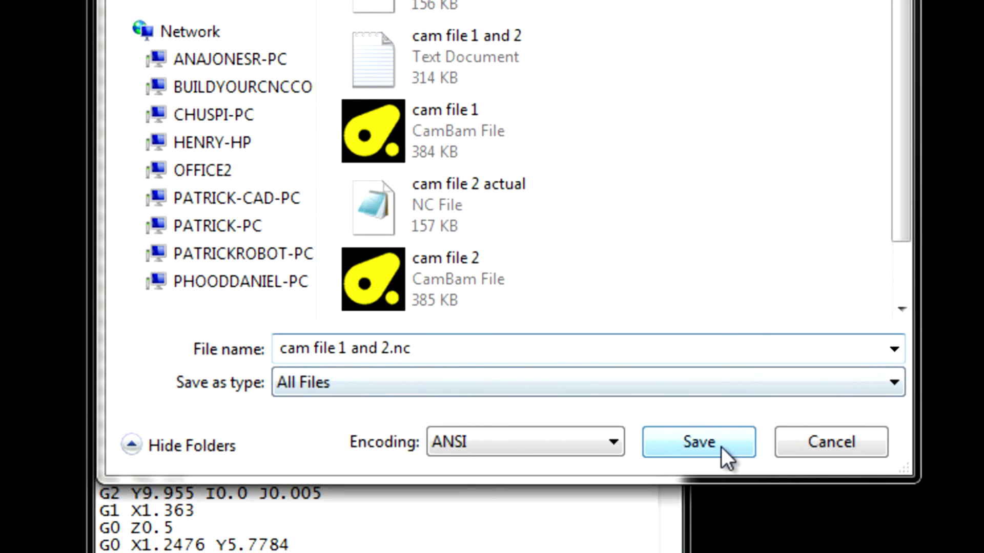
click(698, 442)
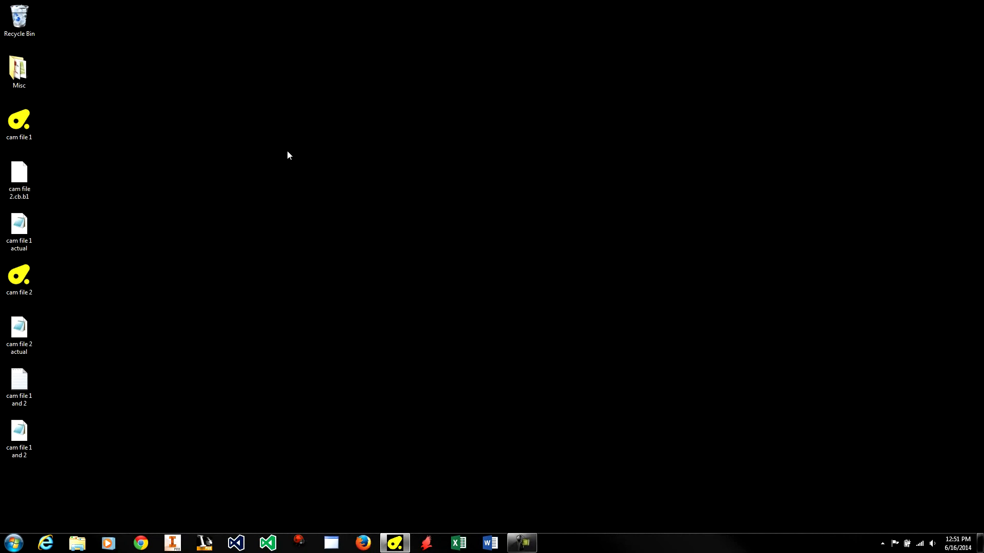
Load 'cam file 1 and 2.nc' through File > Open to show both layouts on the sheet
double_click(18, 274)
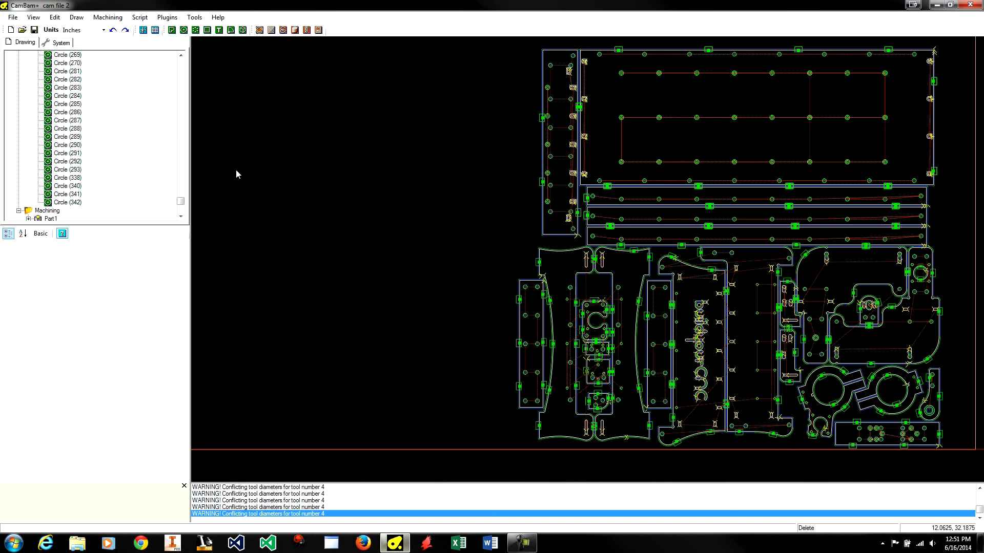
click(11, 18)
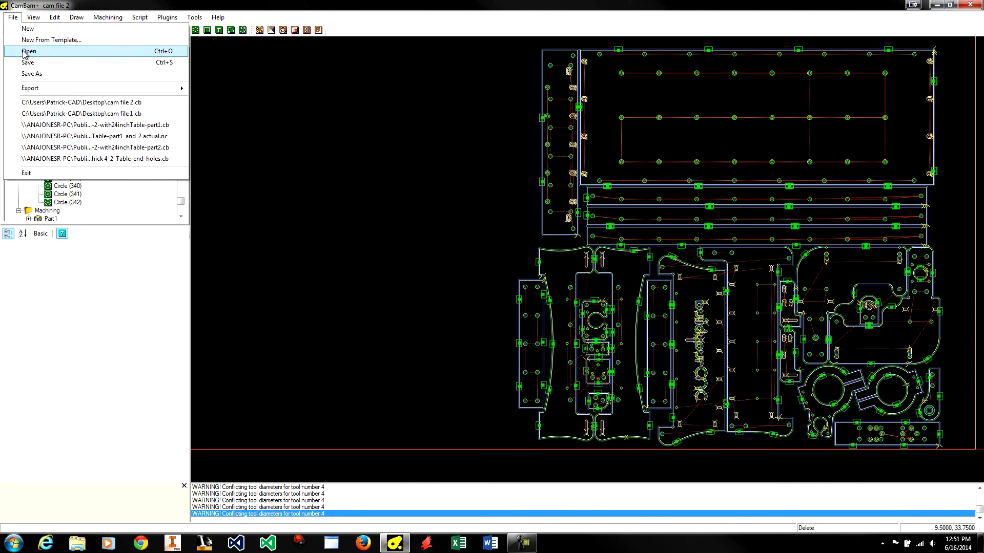
click(28, 51)
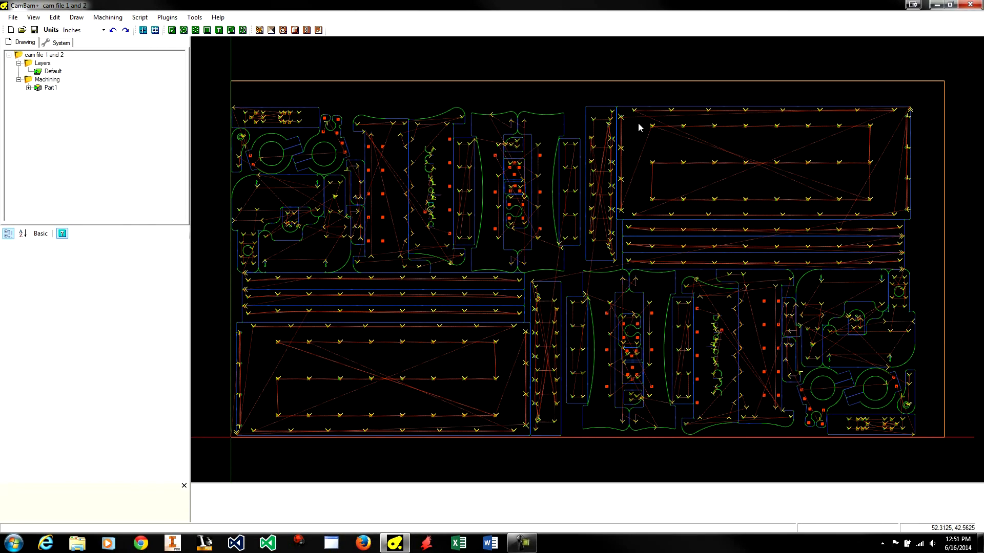
mouse_move(647, 266)
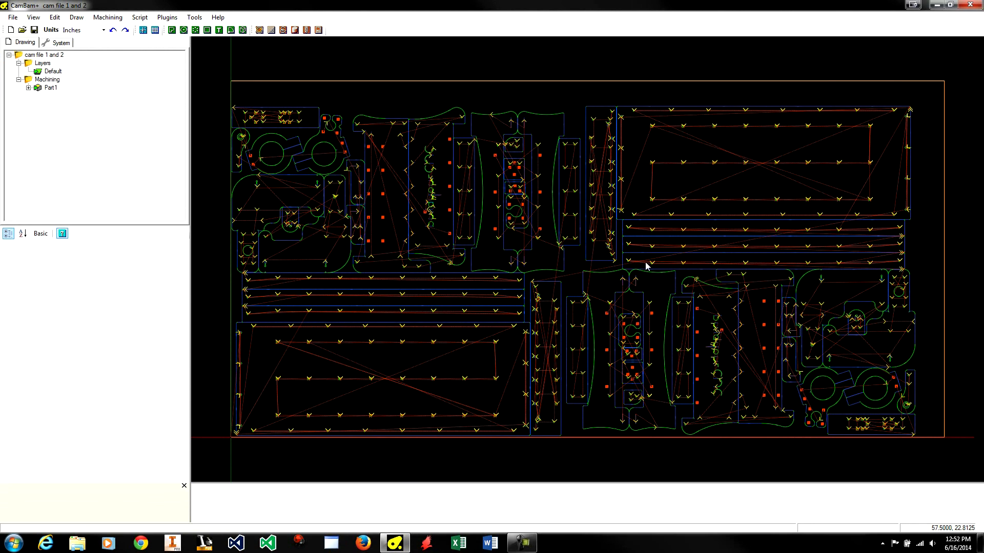
mouse_move(533, 233)
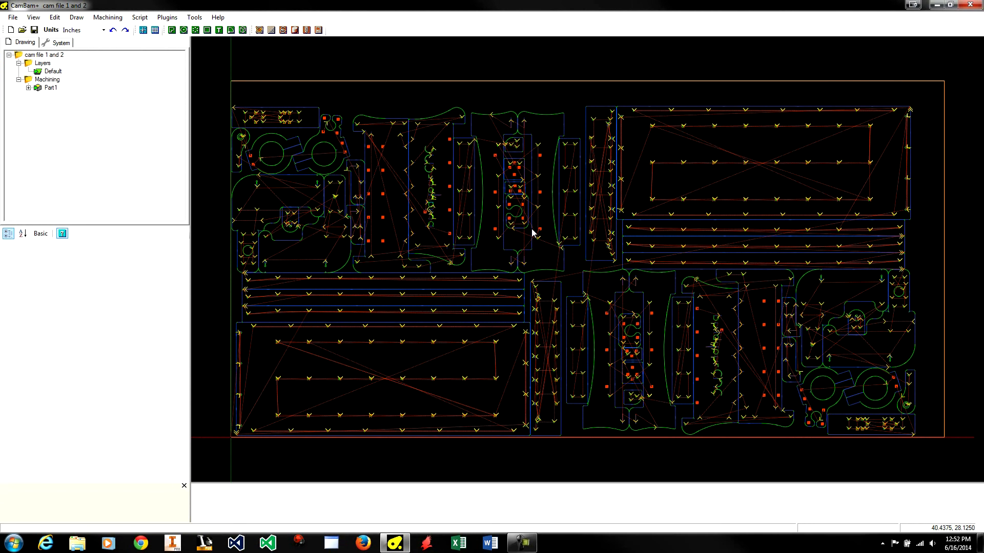
mouse_move(533, 385)
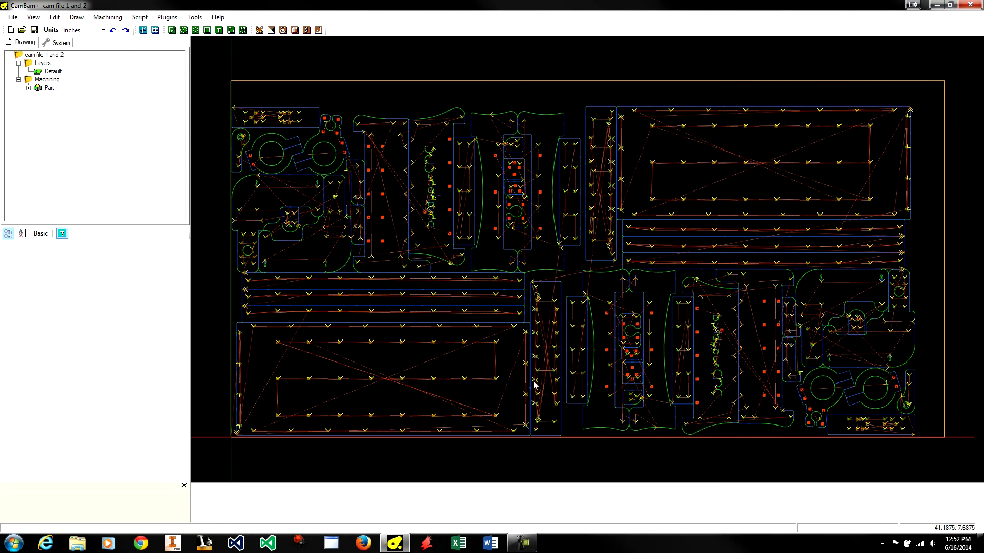
mouse_move(538, 174)
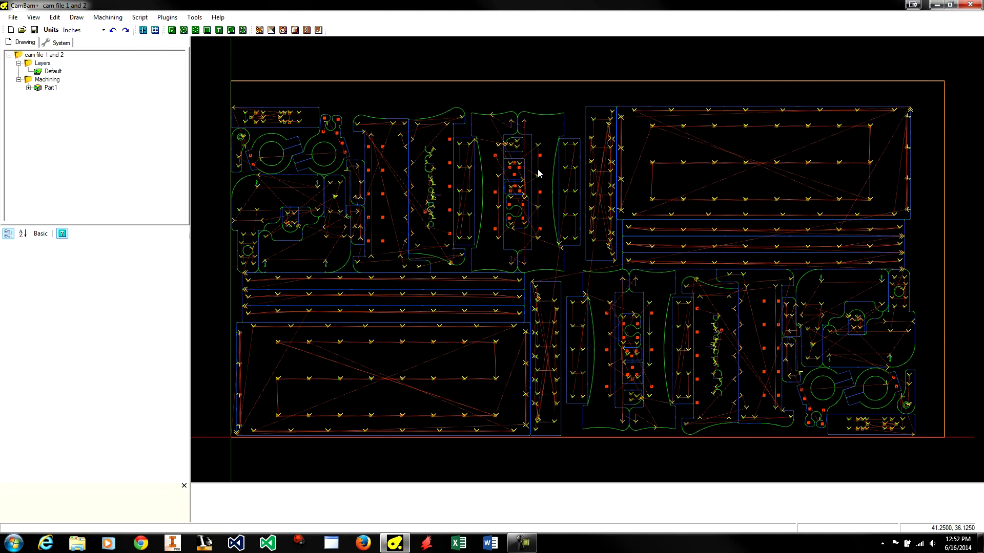
mouse_move(547, 126)
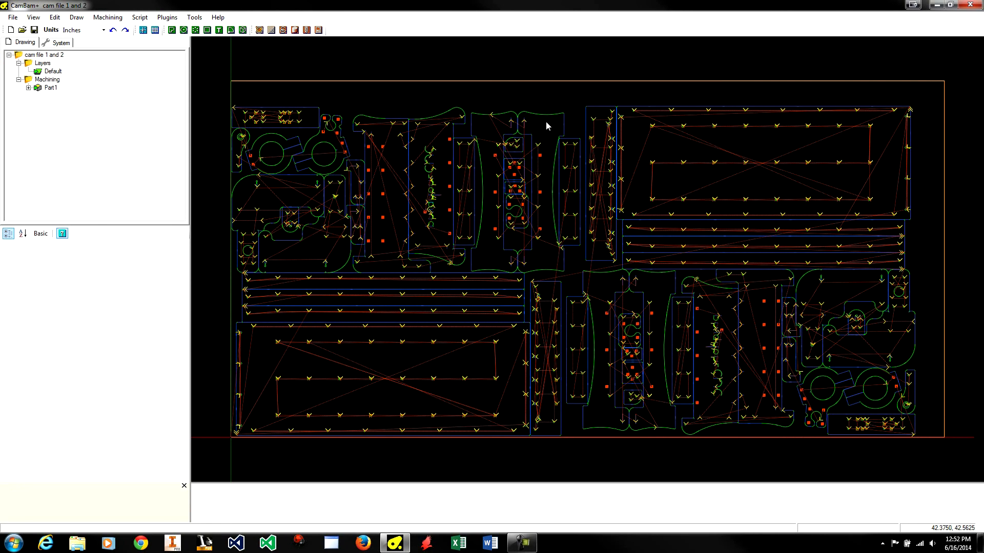
mouse_move(480, 132)
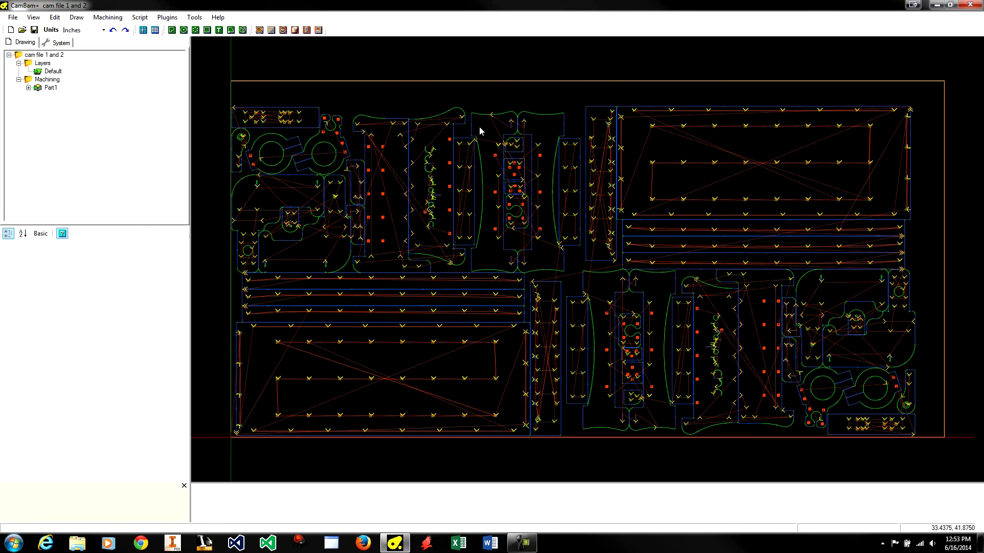
mouse_move(566, 210)
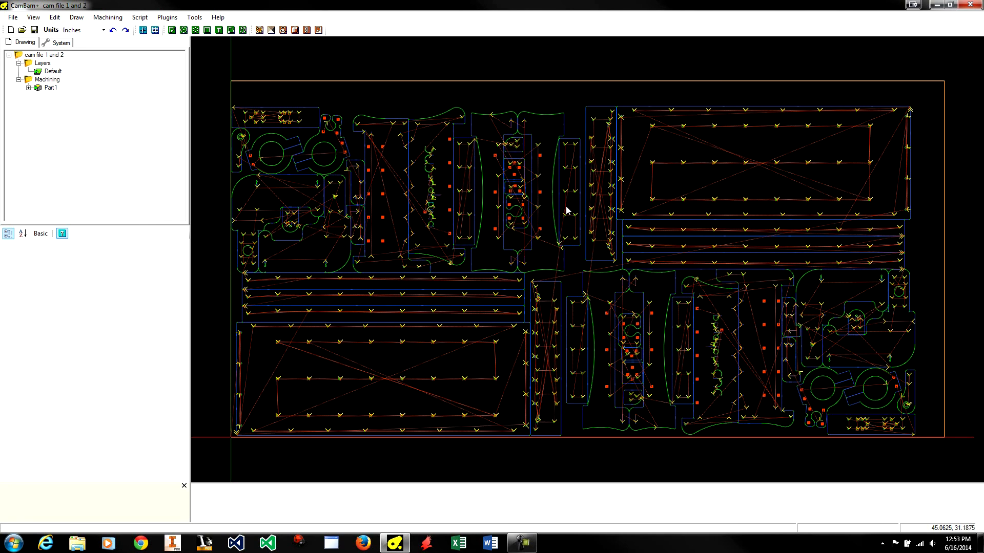
mouse_move(641, 224)
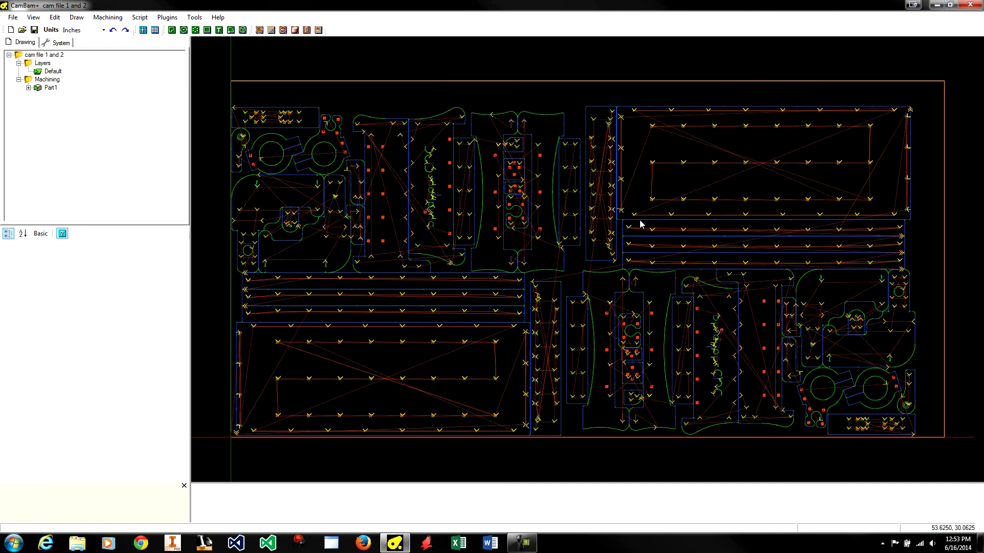
mouse_move(722, 222)
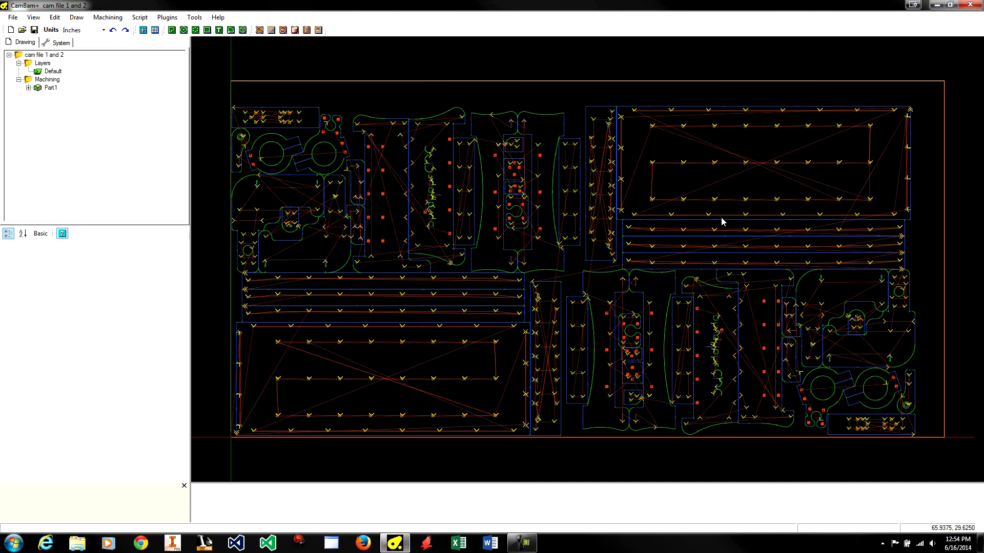